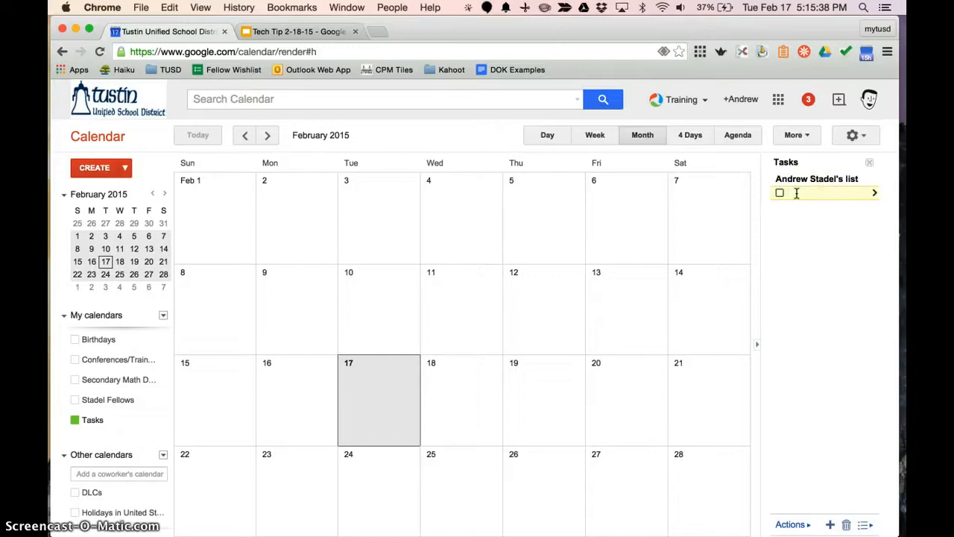
- Add Finish tech tip, Email my principal, Email that parent back, Attend the JOT session; toggle Finish tech tip's checkbox
text(Finish this)
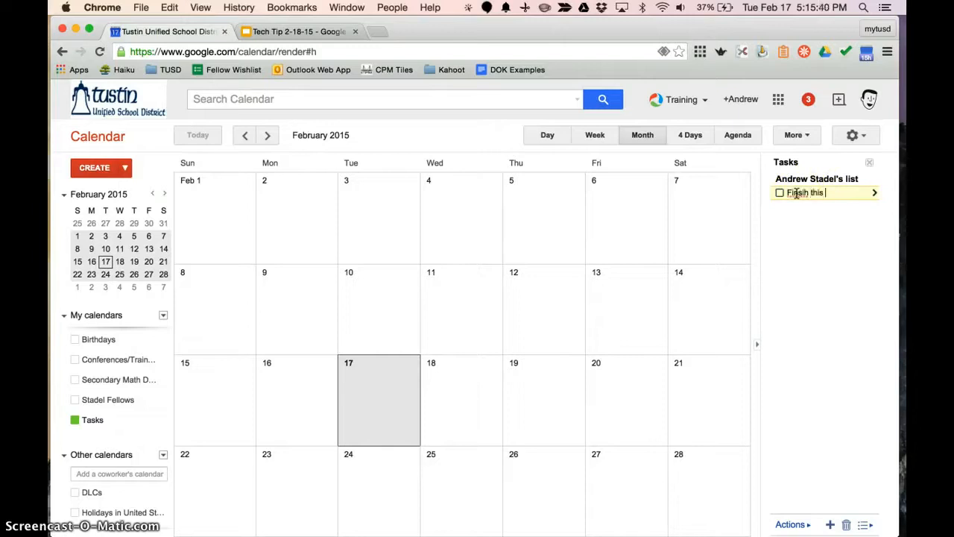
key(Backspace)
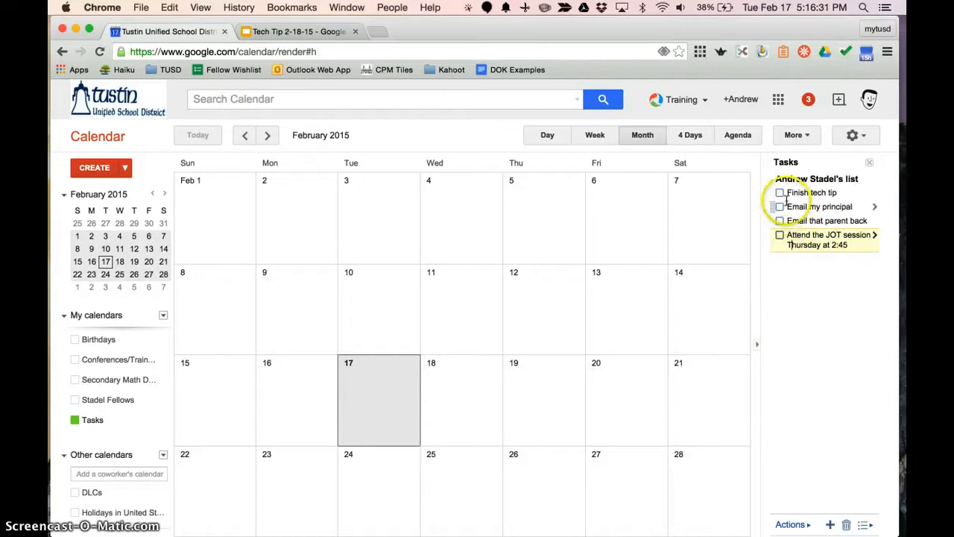
click(780, 192)
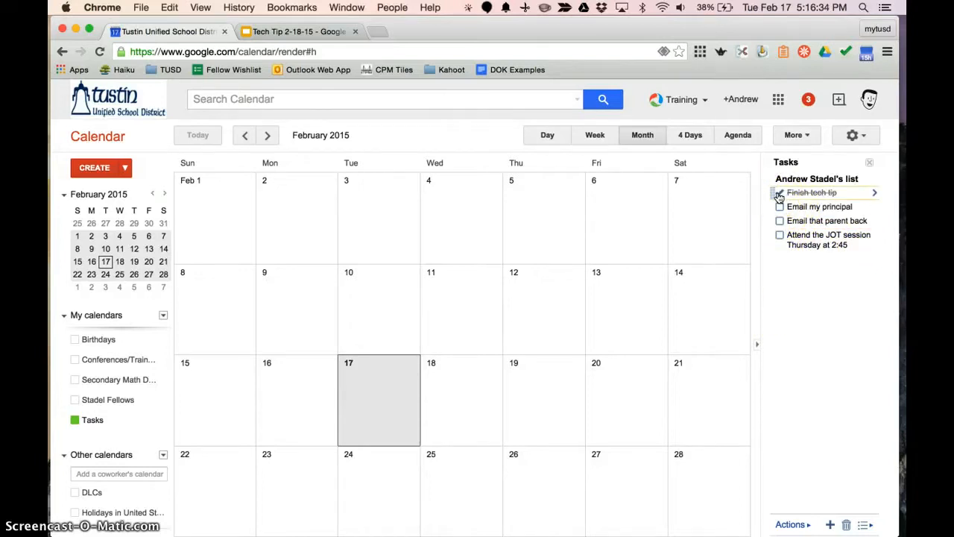
click(780, 192)
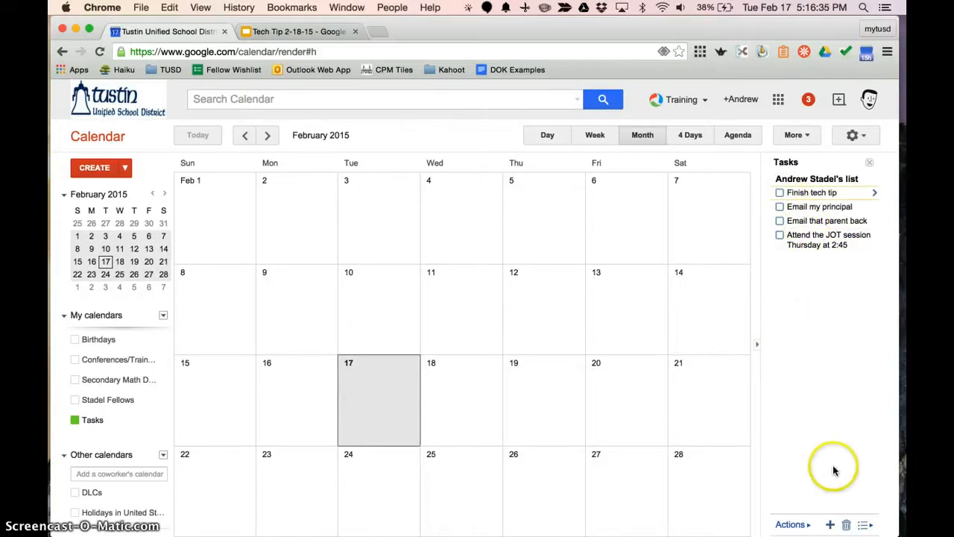
mouse_move(813, 414)
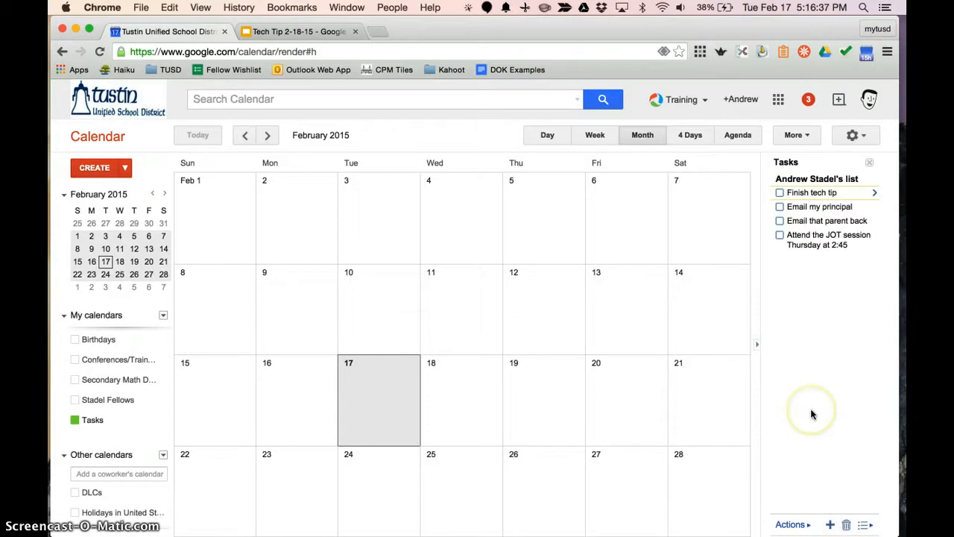
mouse_move(390, 213)
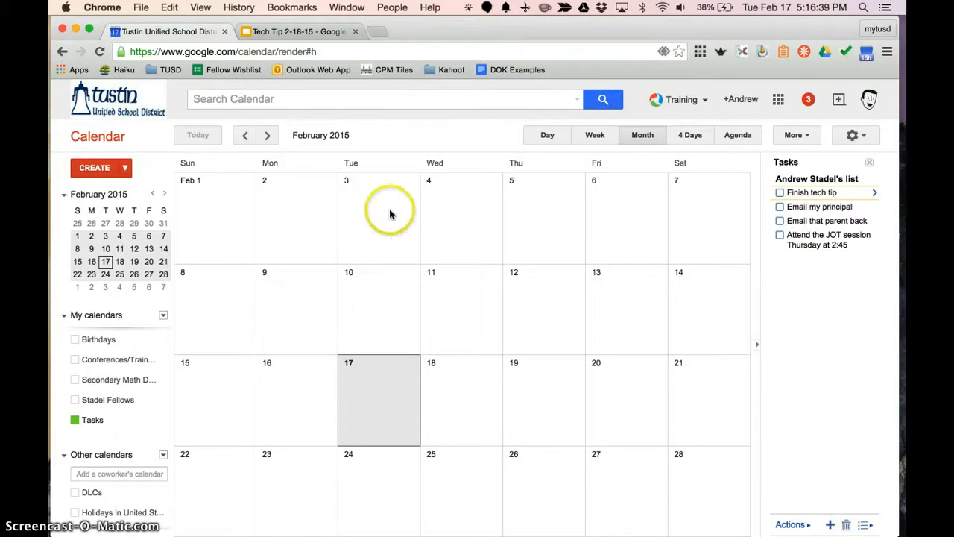
mouse_move(648, 278)
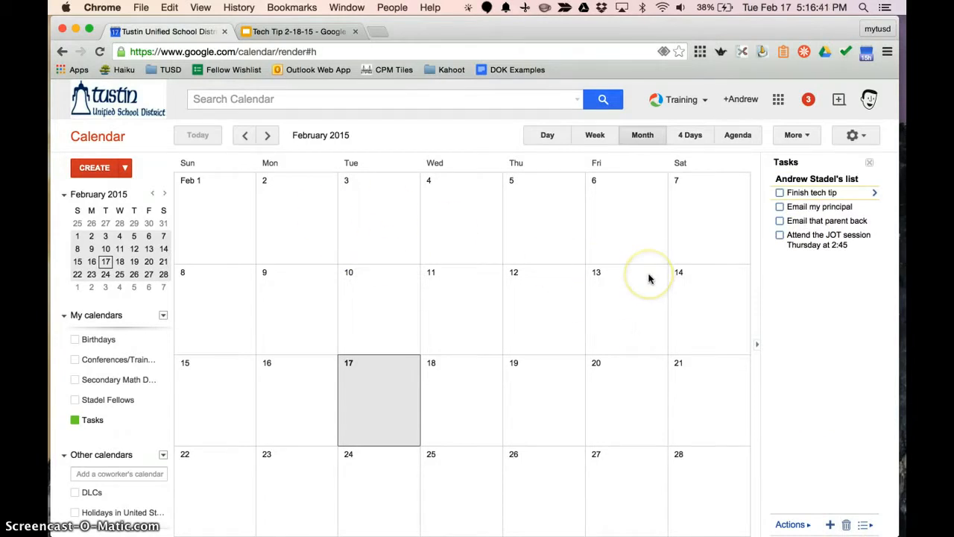
mouse_move(648, 278)
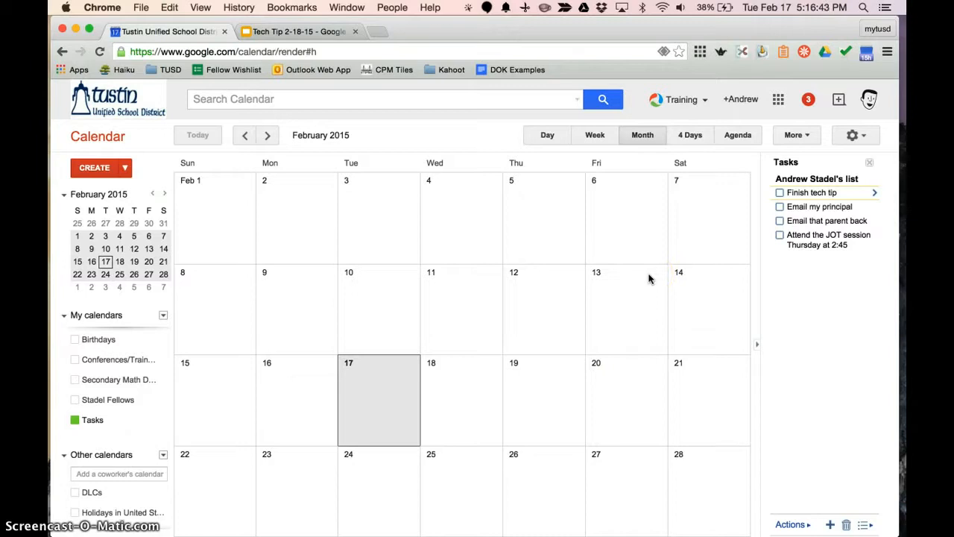
mouse_move(386, 137)
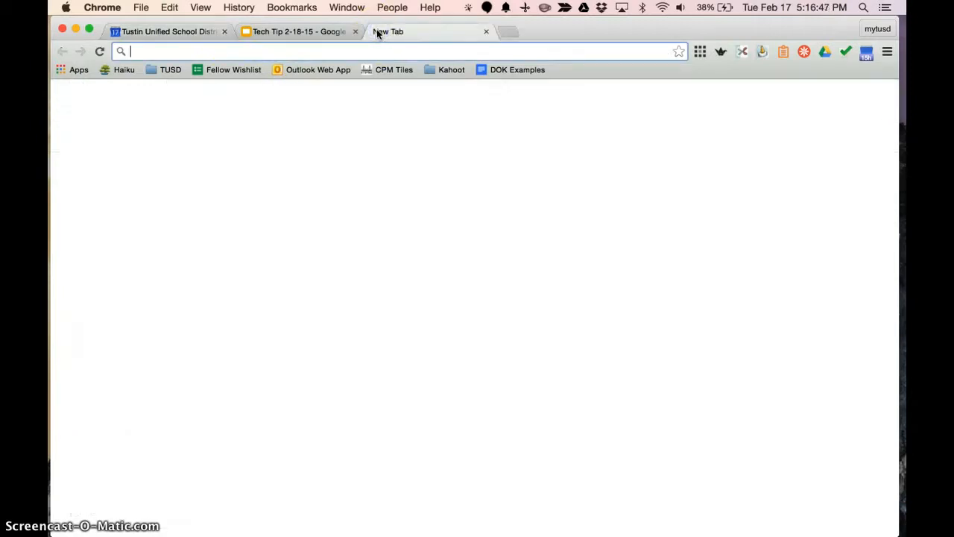
- From the Apps page, open the Web Store and search 'Improved Google tasks panel'
click(79, 69)
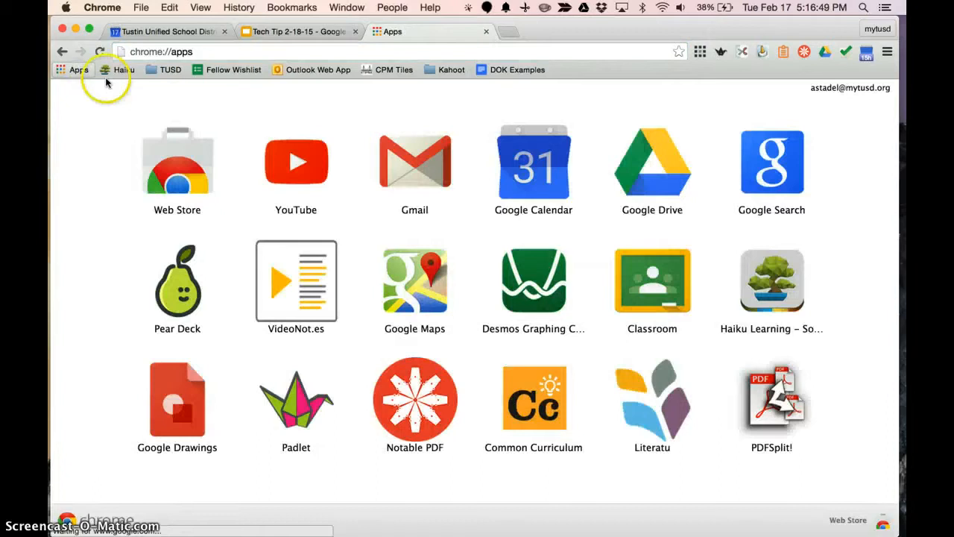
click(176, 162)
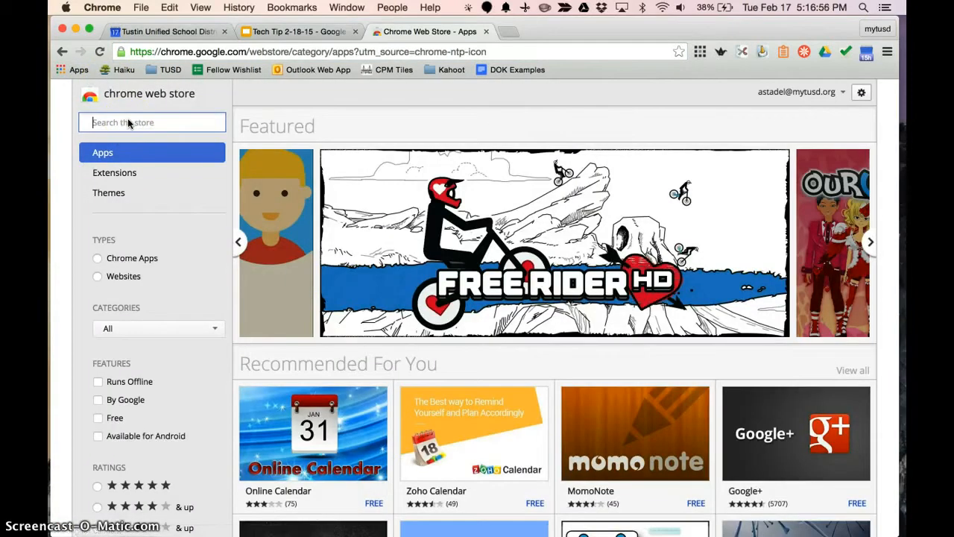
text(Improved Google tasks panel)
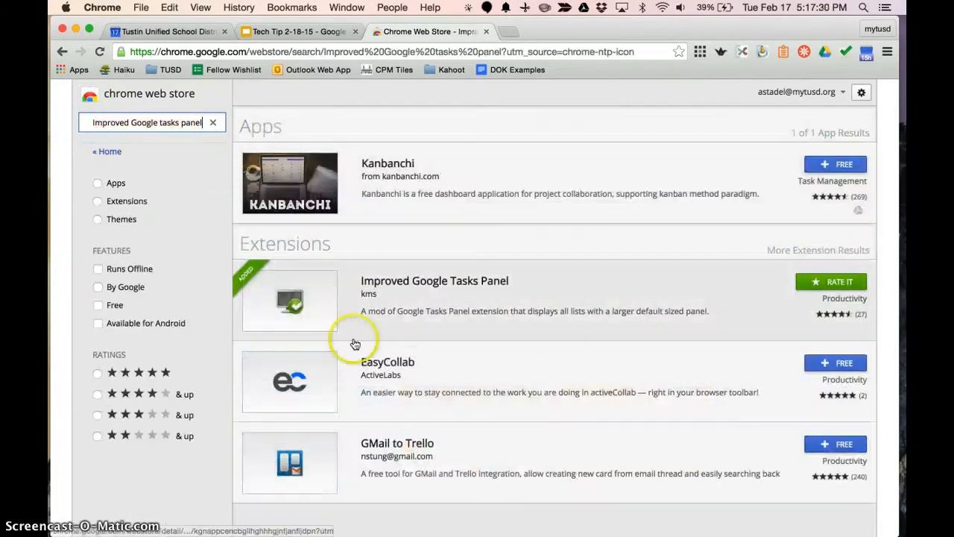
mouse_move(302, 298)
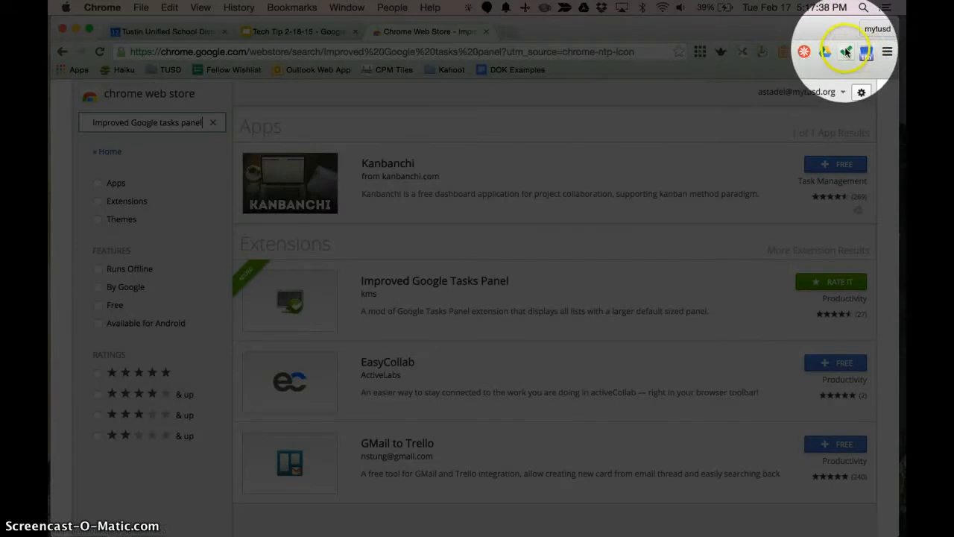
mouse_move(845, 52)
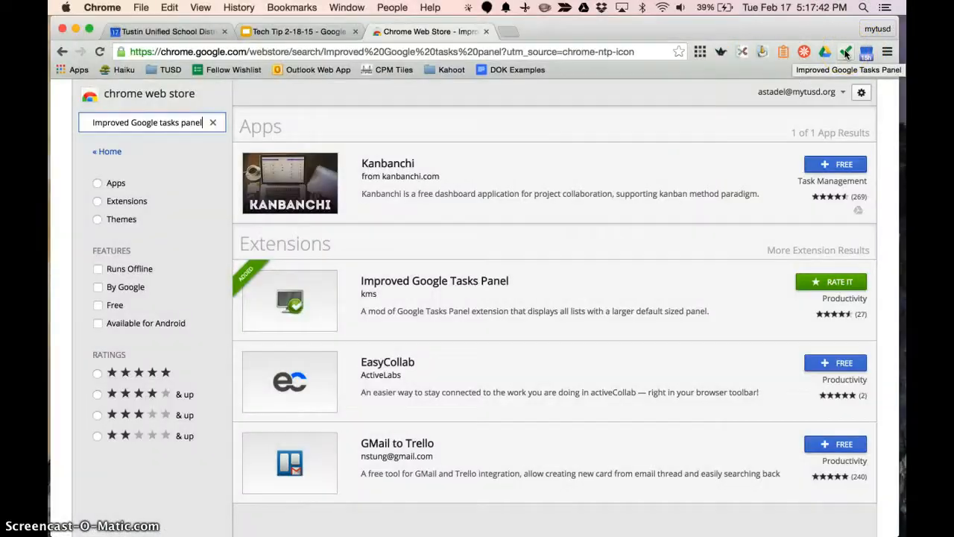
- In the extension's panel window, enter 'Finish grading quizzes' below Attend the JOT session
click(845, 51)
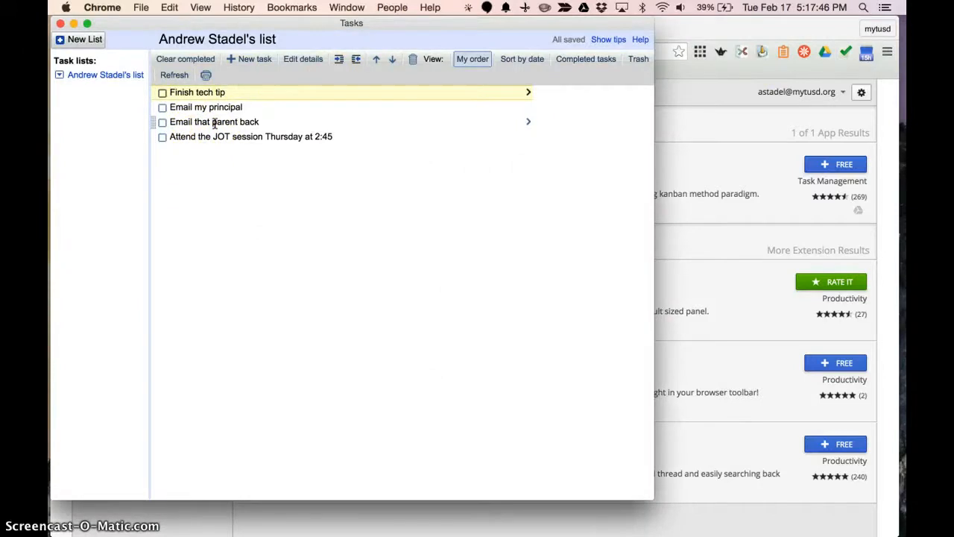
mouse_move(604, 125)
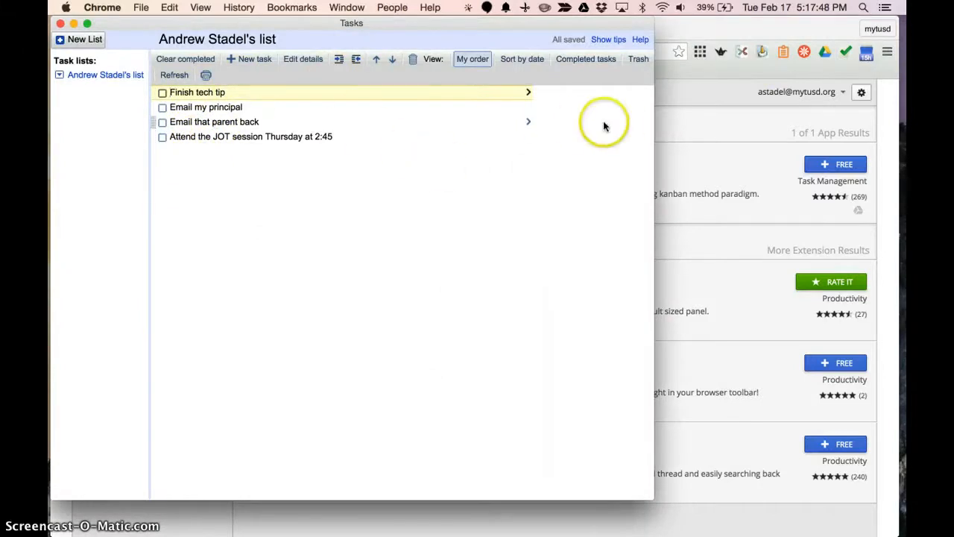
mouse_move(168, 109)
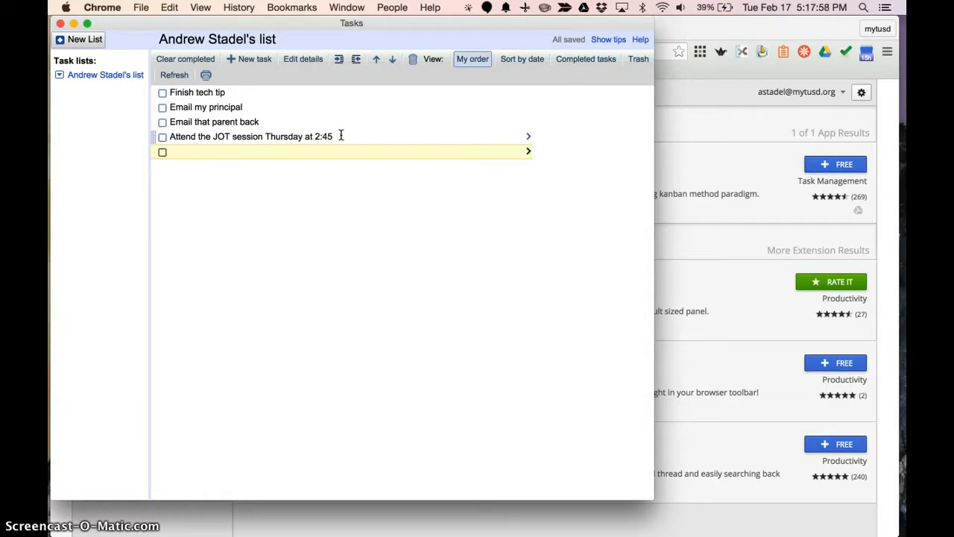
text(FFin)
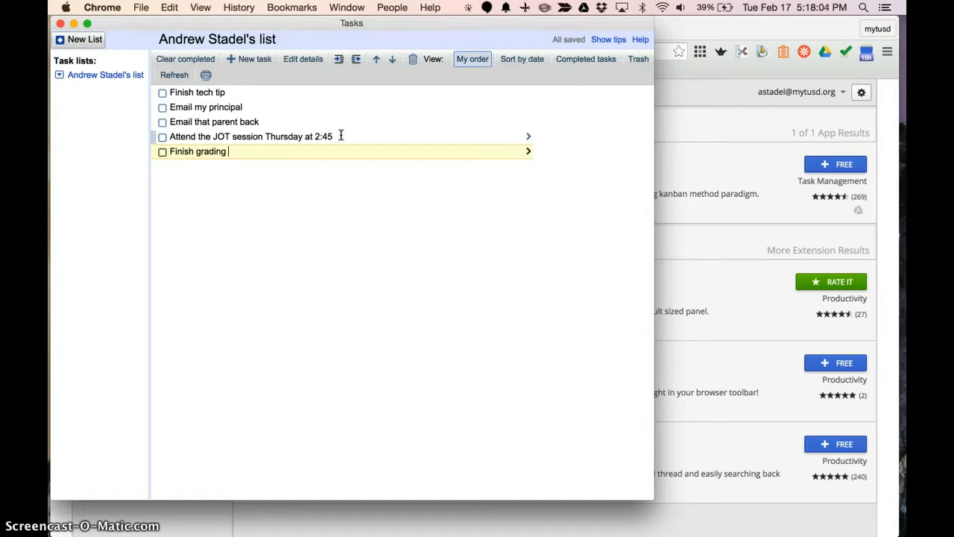
text(quizzes)
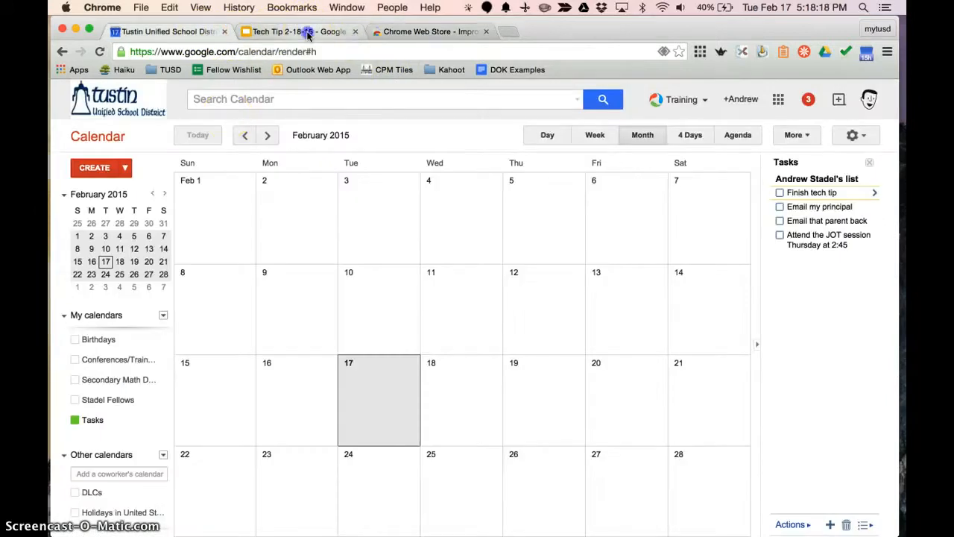
- Switch to the Tech Tip 2-18-15 deck to view its Tasks slide
click(298, 31)
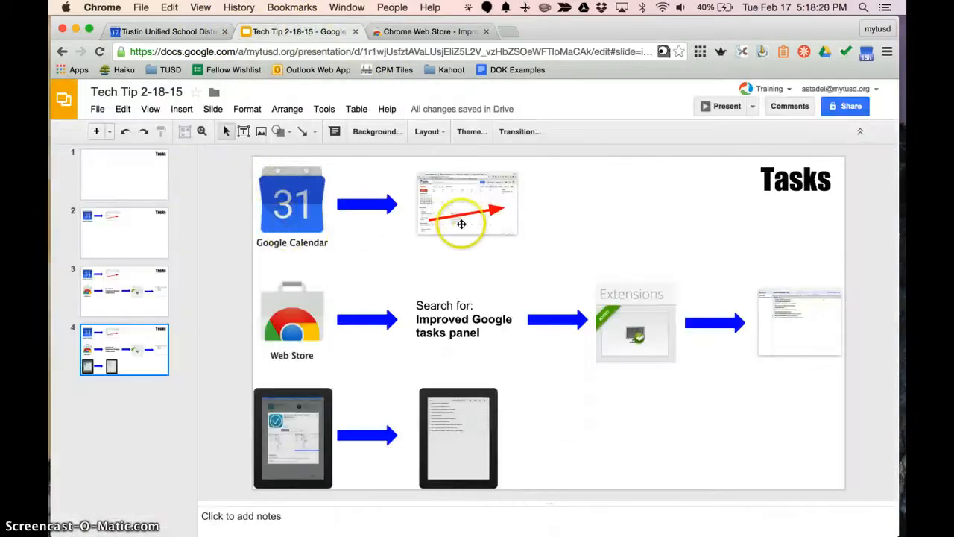
mouse_move(665, 324)
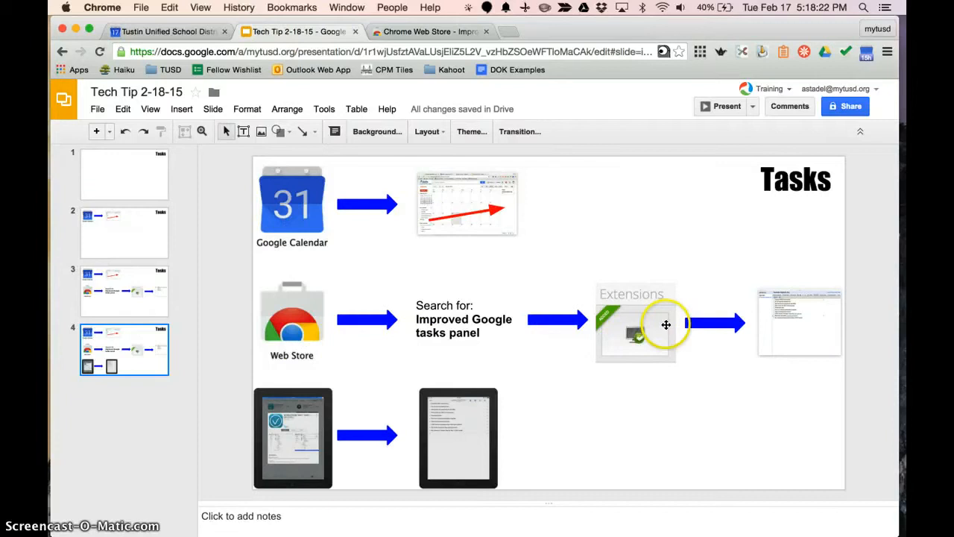
mouse_move(286, 423)
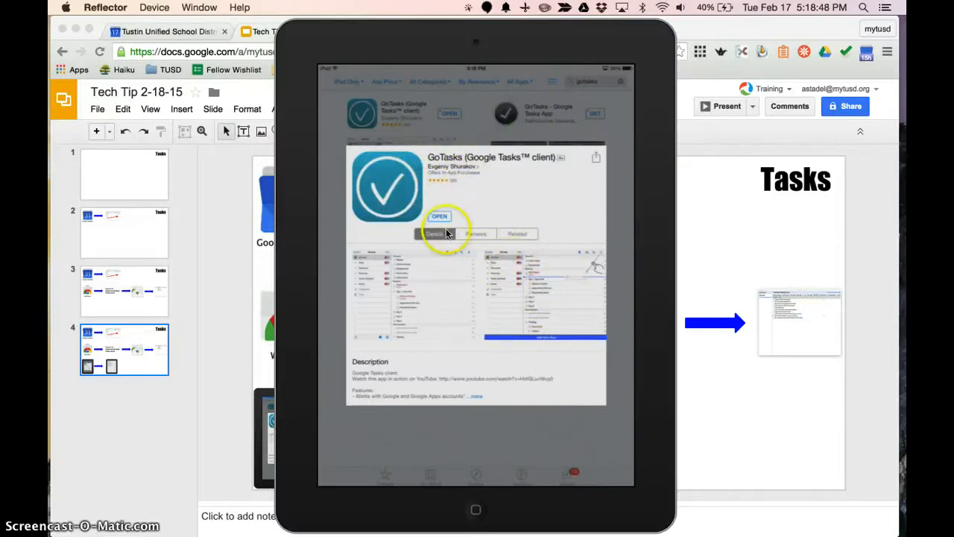
mouse_move(488, 369)
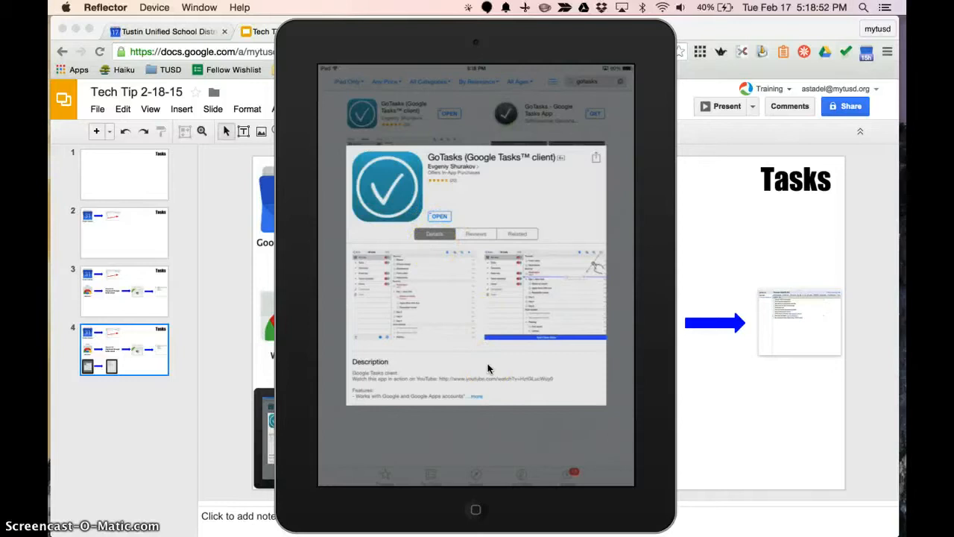
- Launch GoTasks from its App Store page on the mirrored iPad
click(439, 216)
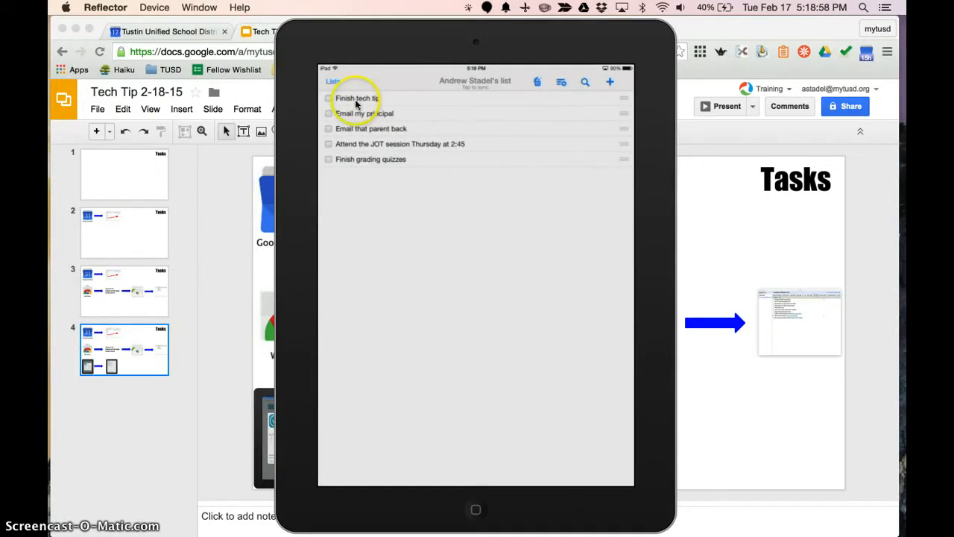
mouse_move(355, 171)
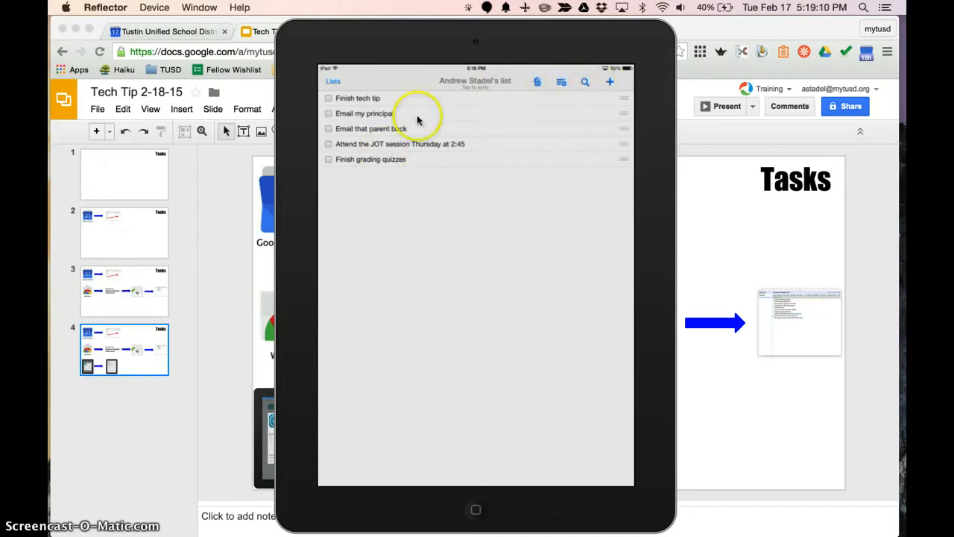
mouse_move(473, 313)
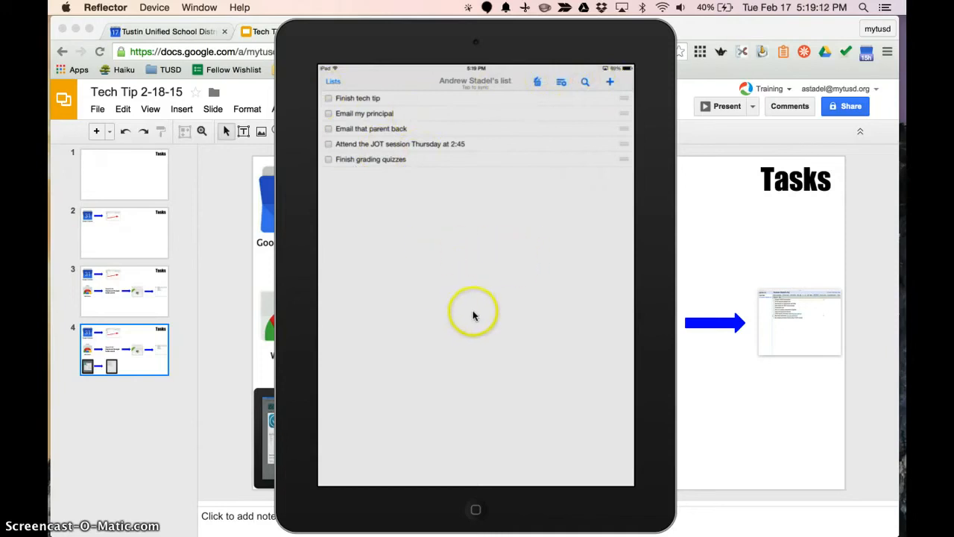
mouse_move(439, 175)
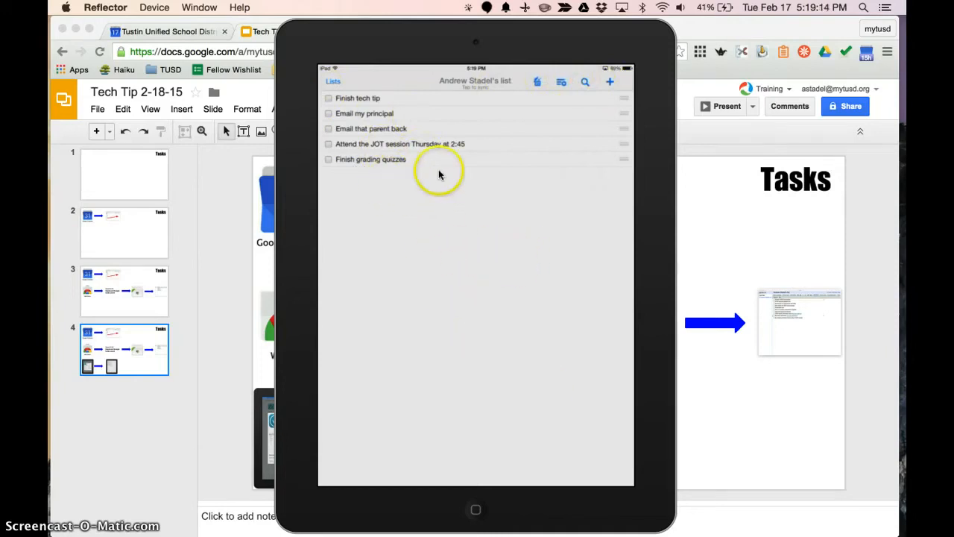
mouse_move(622, 162)
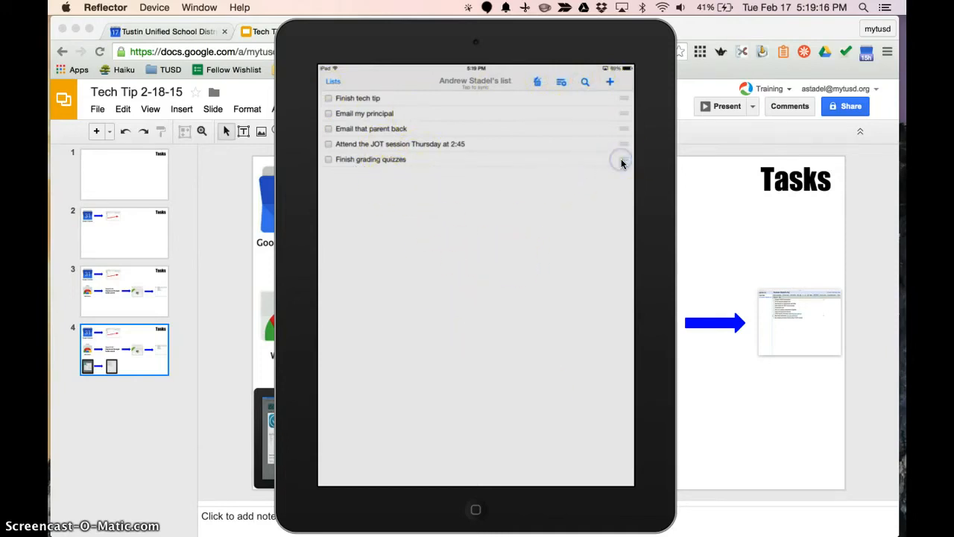
mouse_move(706, 247)
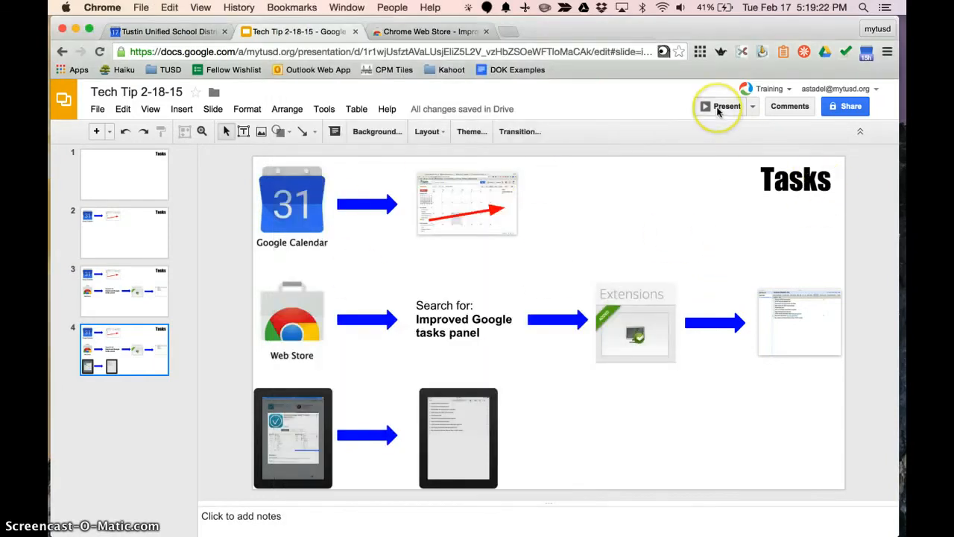
- Start presenting the Tech Tip 2-18-15 Tasks slide full screen
click(721, 106)
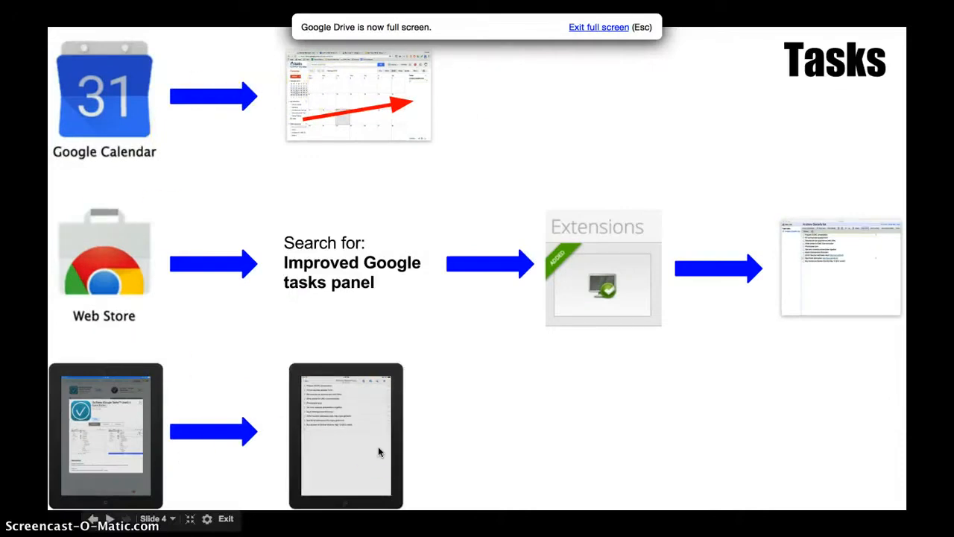